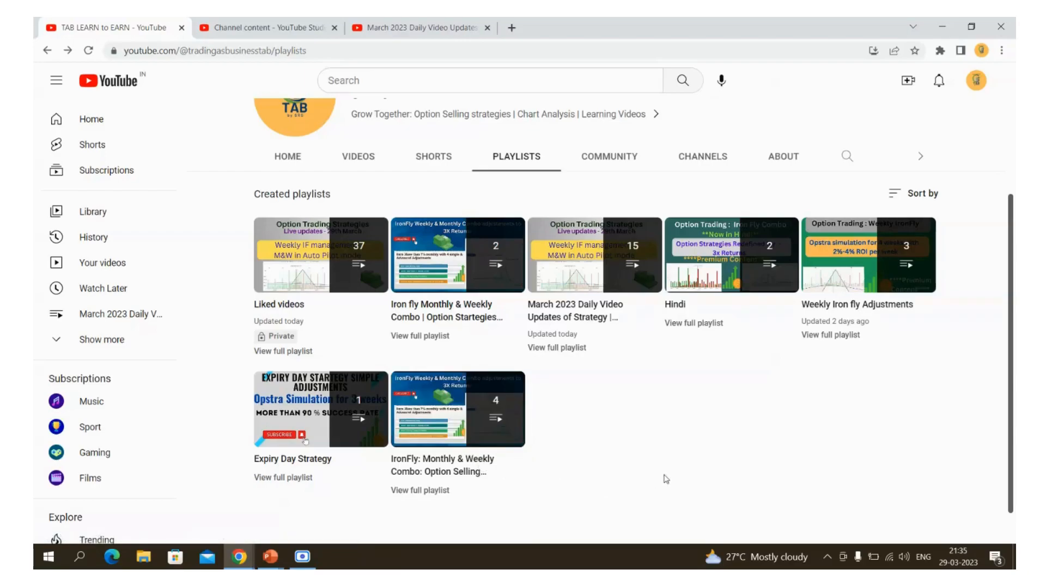
{"action": "mouse_move", "coordinate": [624, 425]}
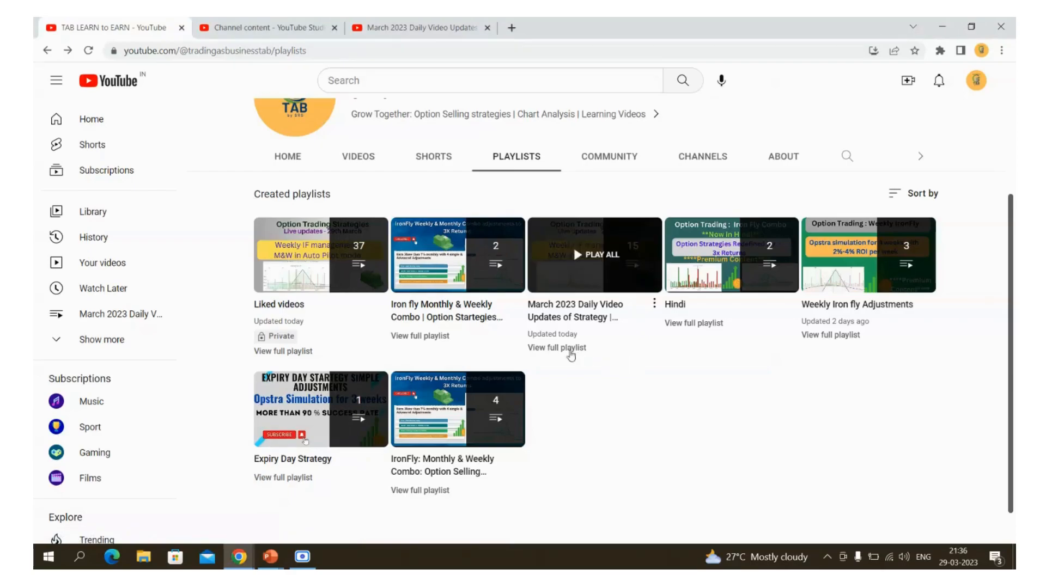
{"action": "mouse_move", "coordinate": [607, 325]}
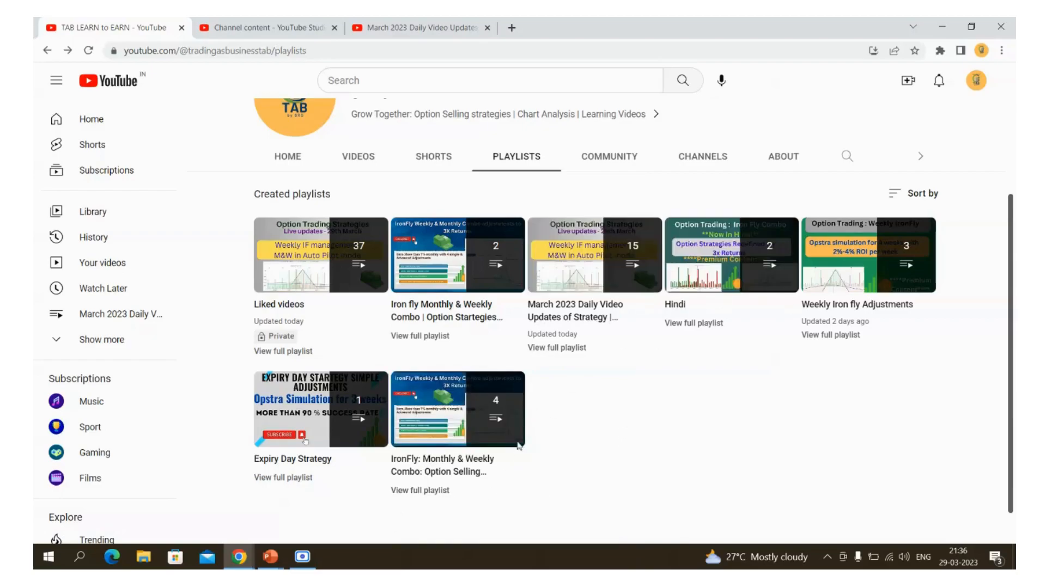
{"action": "mouse_move", "coordinate": [594, 255]}
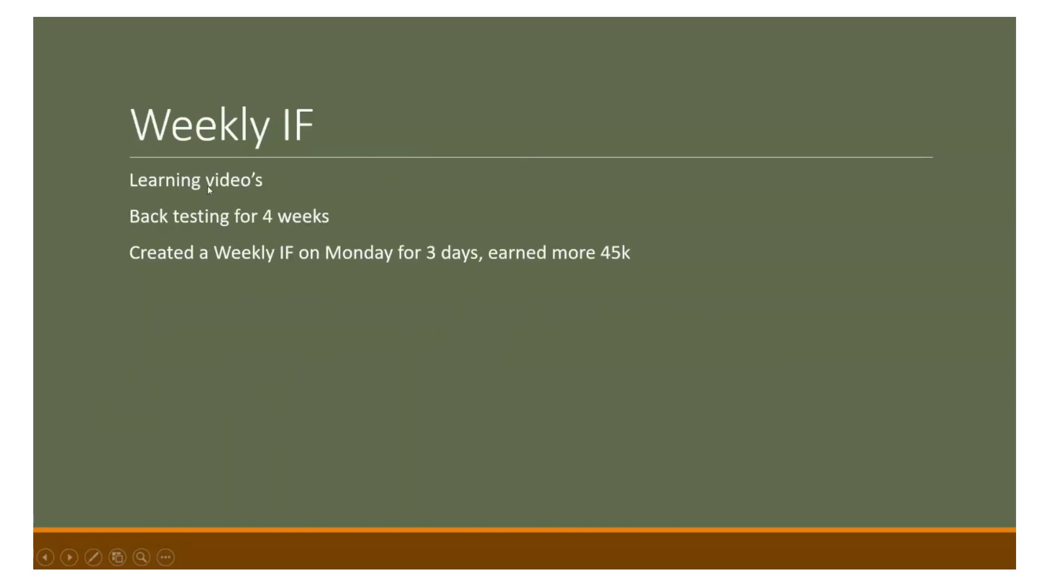
{"action": "mouse_move", "coordinate": [322, 209]}
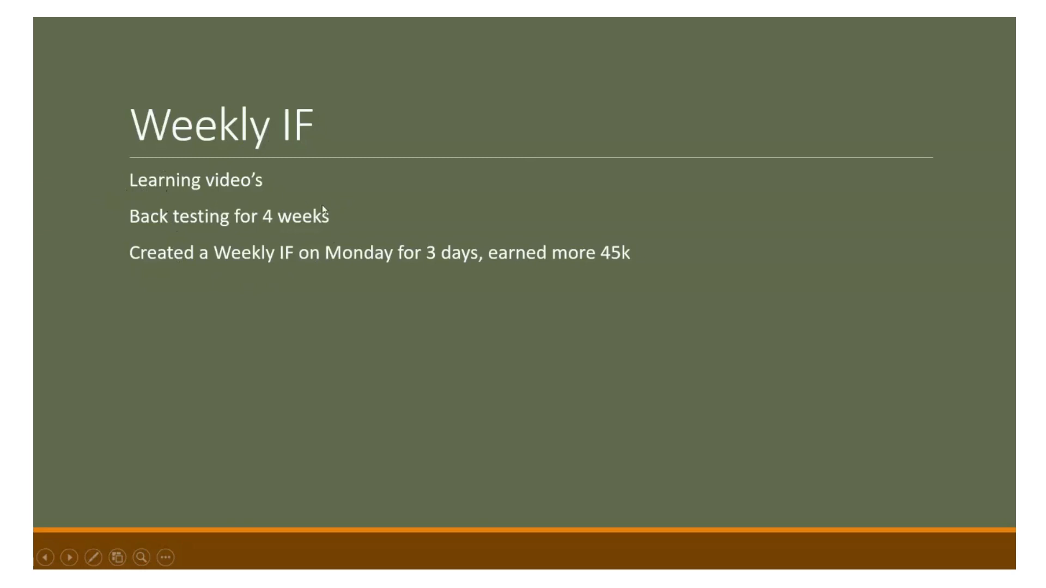
{"action": "mouse_move", "coordinate": [155, 223]}
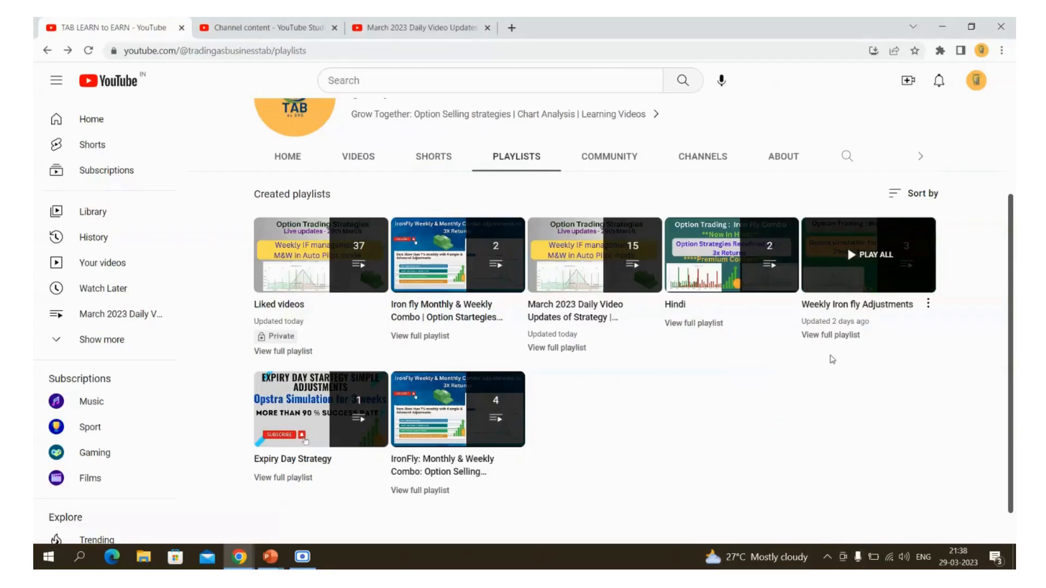
{"action": "mouse_move", "coordinate": [986, 245]}
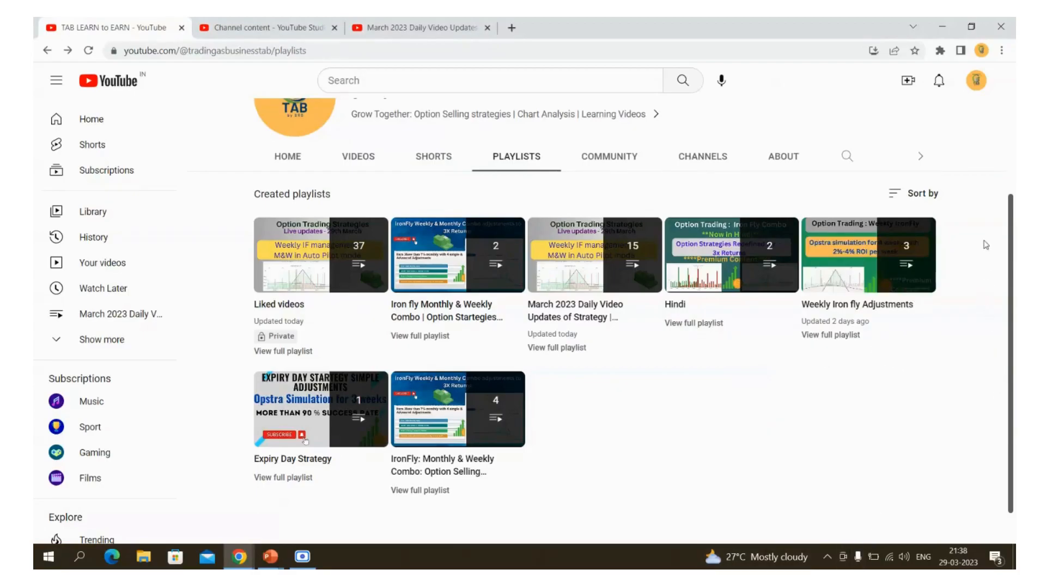
{"action": "mouse_move", "coordinate": [870, 253]}
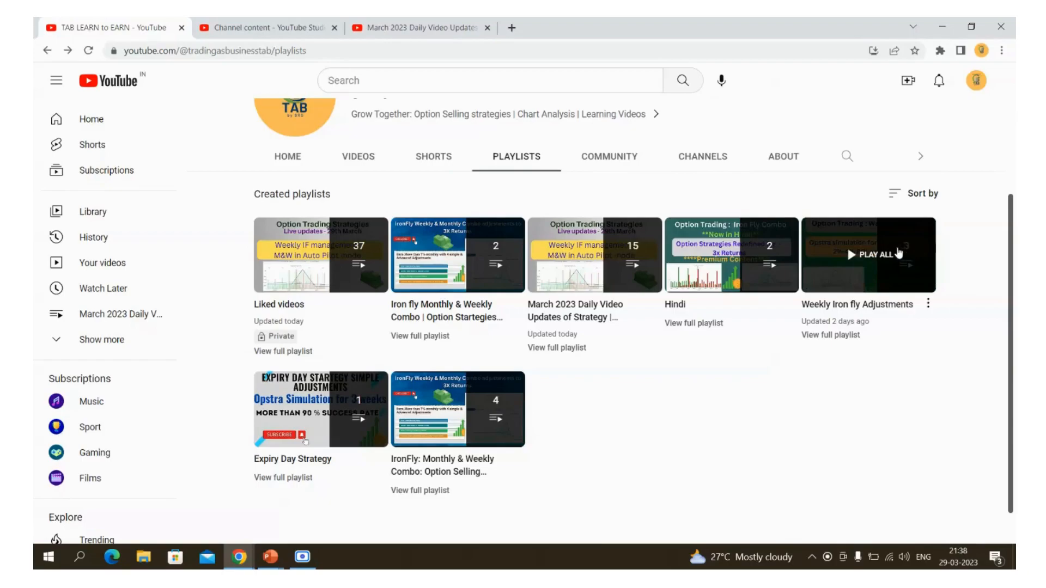
{"action": "mouse_move", "coordinate": [849, 337]}
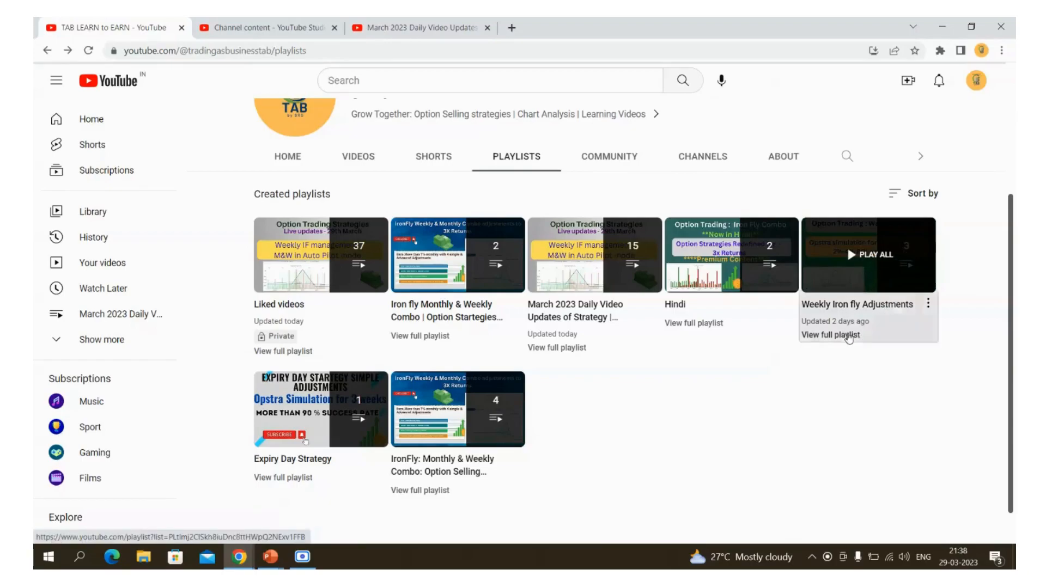
Open the full Weekly Iron fly Adjustments playlist with its three videos
{"action": "left_click", "coordinate": [829, 336]}
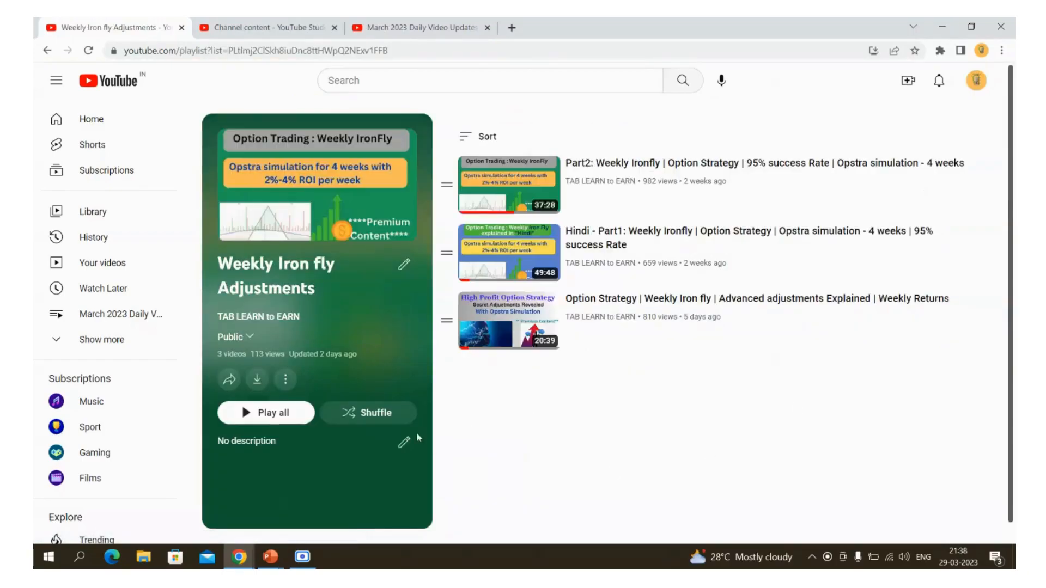
{"action": "mouse_move", "coordinate": [851, 312]}
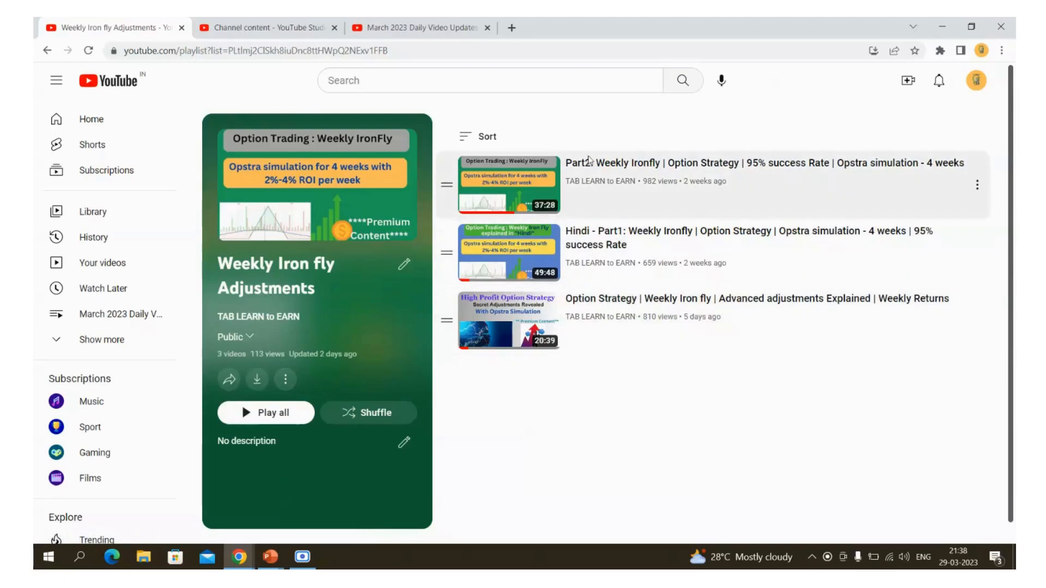
{"action": "mouse_move", "coordinate": [606, 323]}
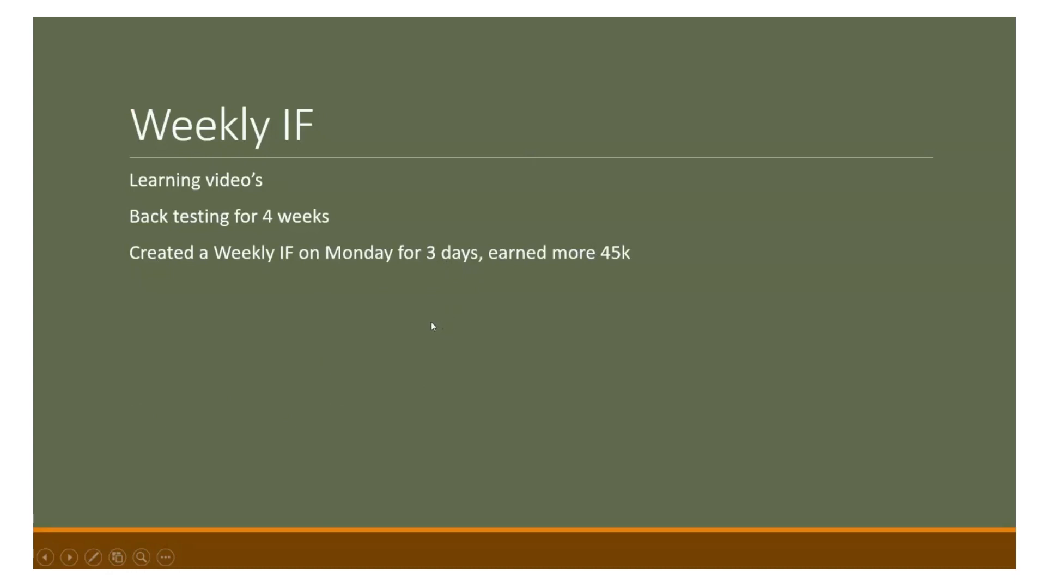
{"action": "mouse_move", "coordinate": [227, 296]}
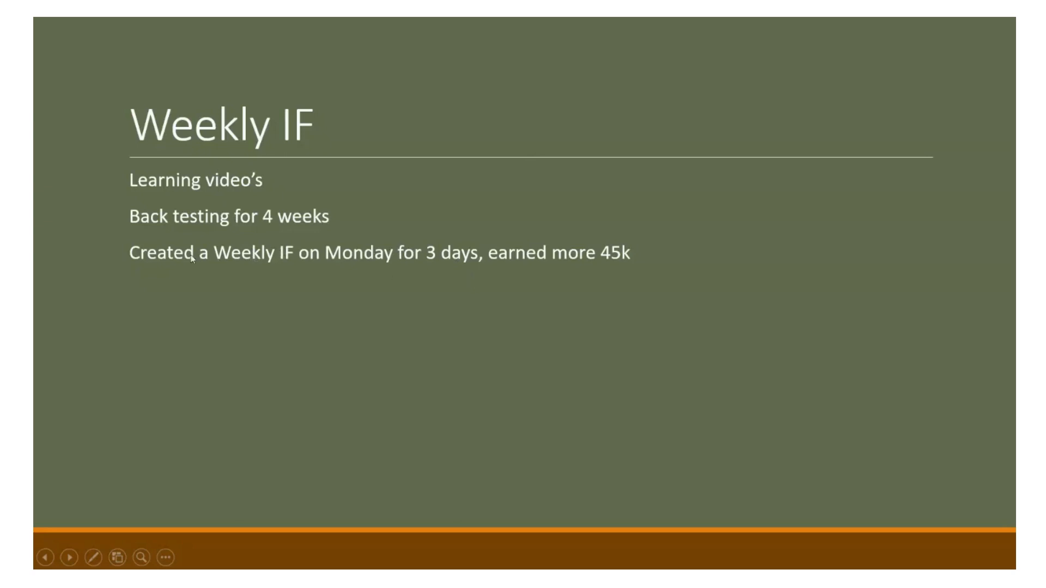
{"action": "mouse_move", "coordinate": [197, 235]}
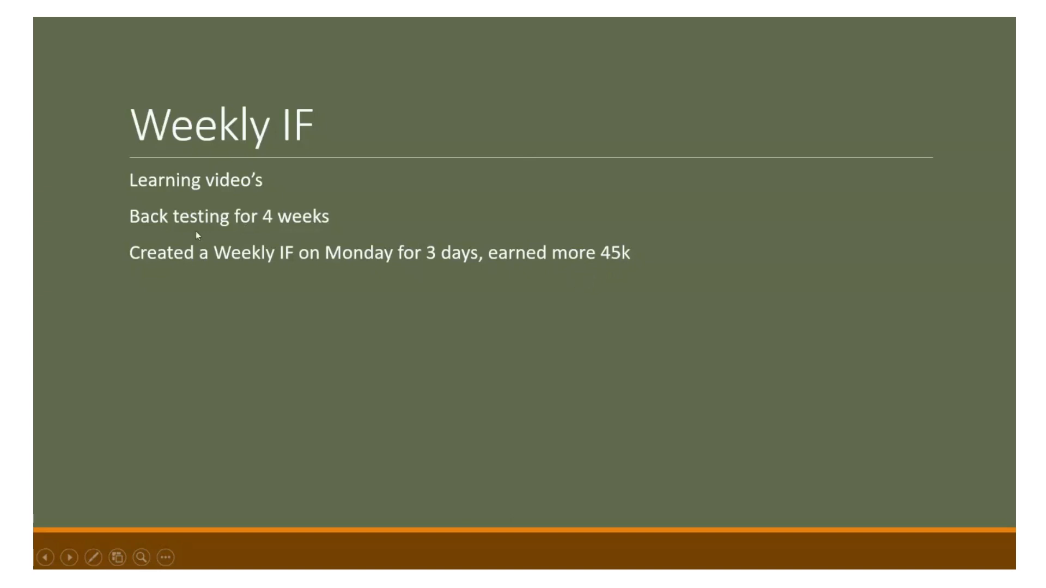
{"action": "mouse_move", "coordinate": [457, 281]}
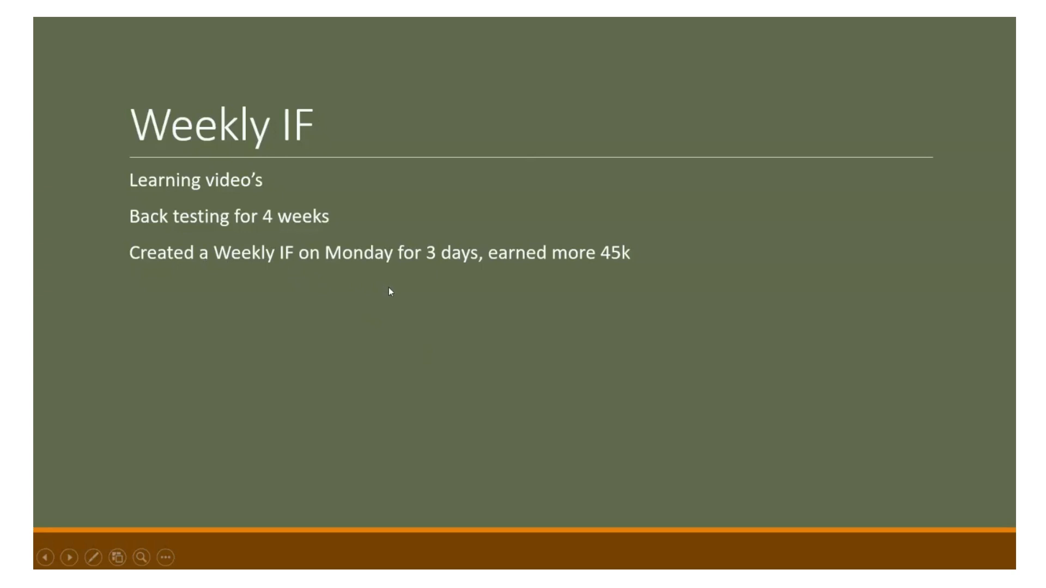
{"action": "mouse_move", "coordinate": [300, 90]}
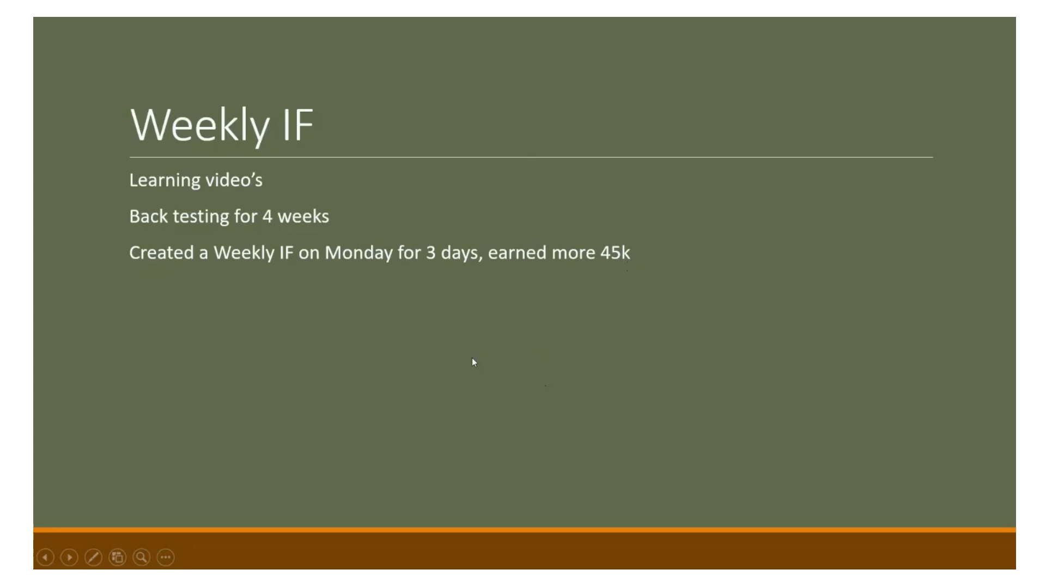
Switch back to the PowerPoint Weekly IF slide noting 45k Monday iron fly earnings
{"action": "key", "text": "alt+tab"}
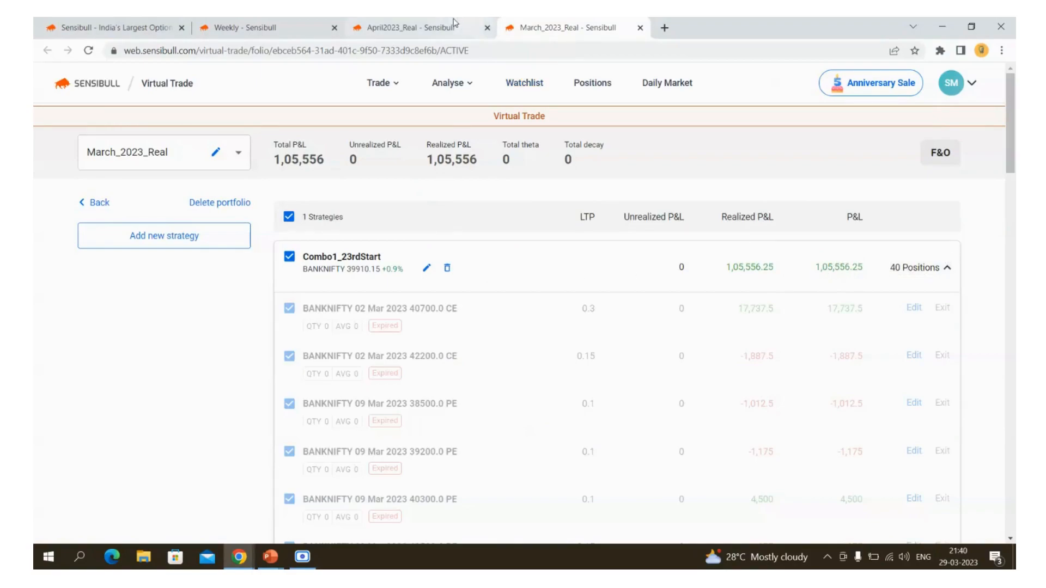
Open the April2023_Real tab's Weekly portfolio showing March29th_Real at 45,625 P&L
{"action": "left_click", "coordinate": [392, 28]}
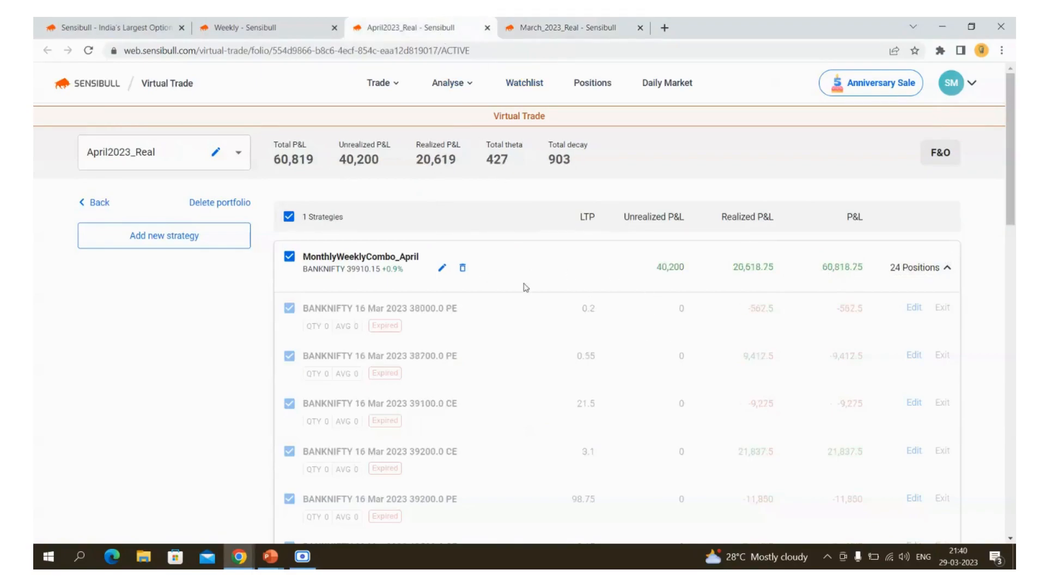
{"action": "left_click", "coordinate": [554, 28]}
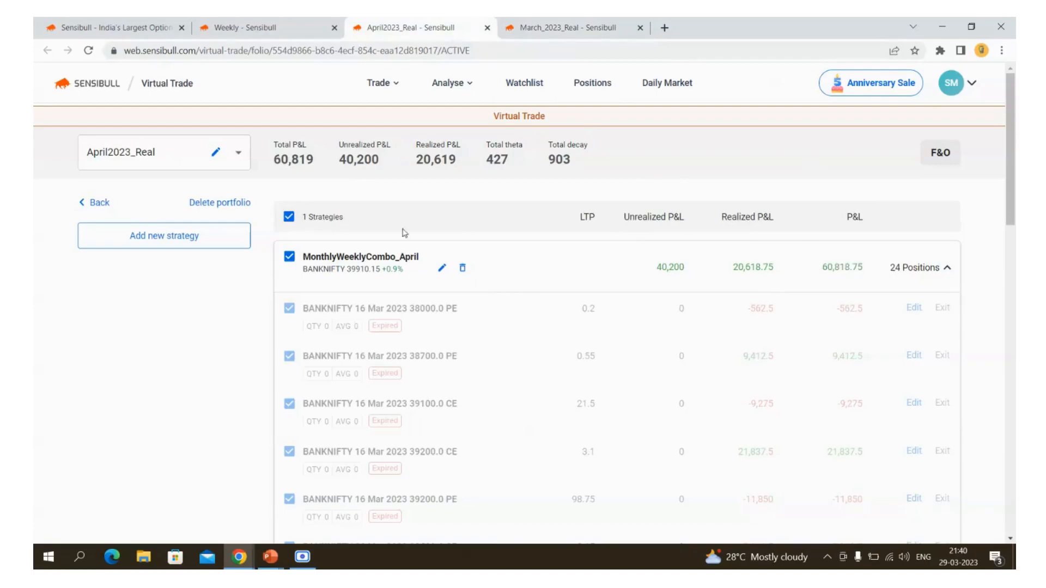
{"action": "double_click", "coordinate": [842, 268]}
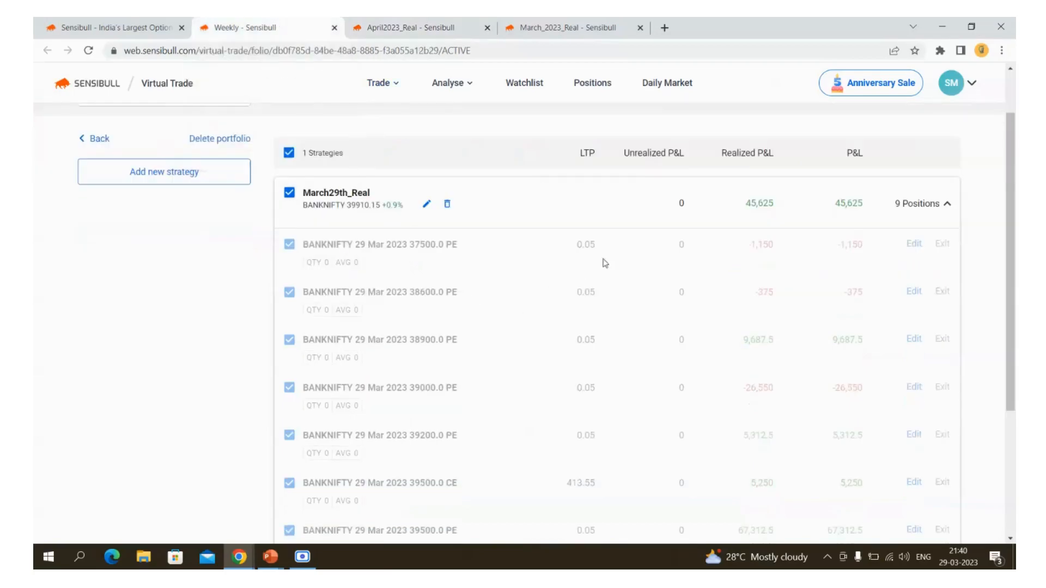
Select the 45,625 P&L, then show March_2023_Real with 1,05,556 realized profit
{"action": "double_click", "coordinate": [847, 203]}
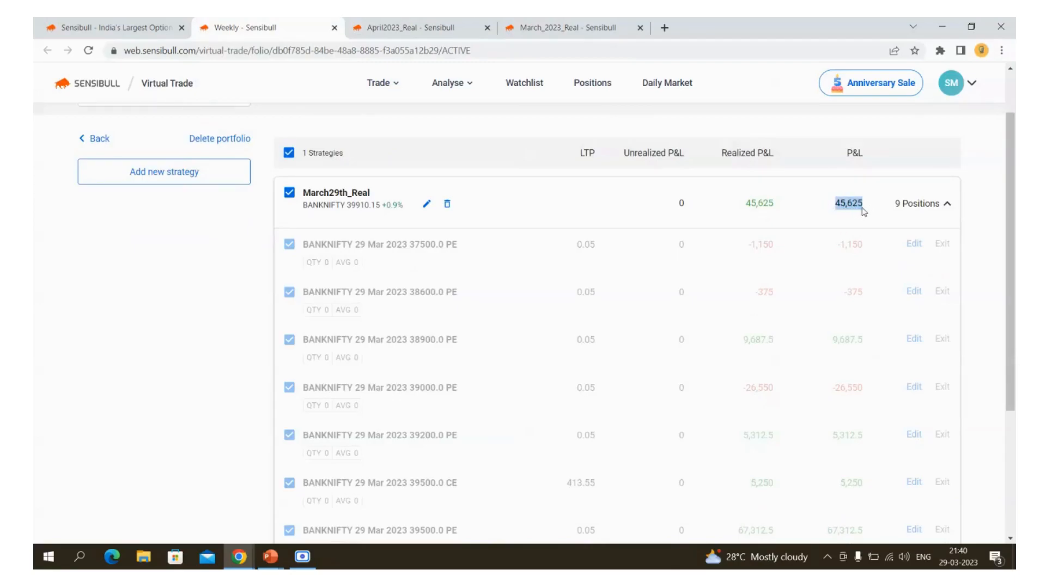
{"action": "left_click", "coordinate": [400, 27]}
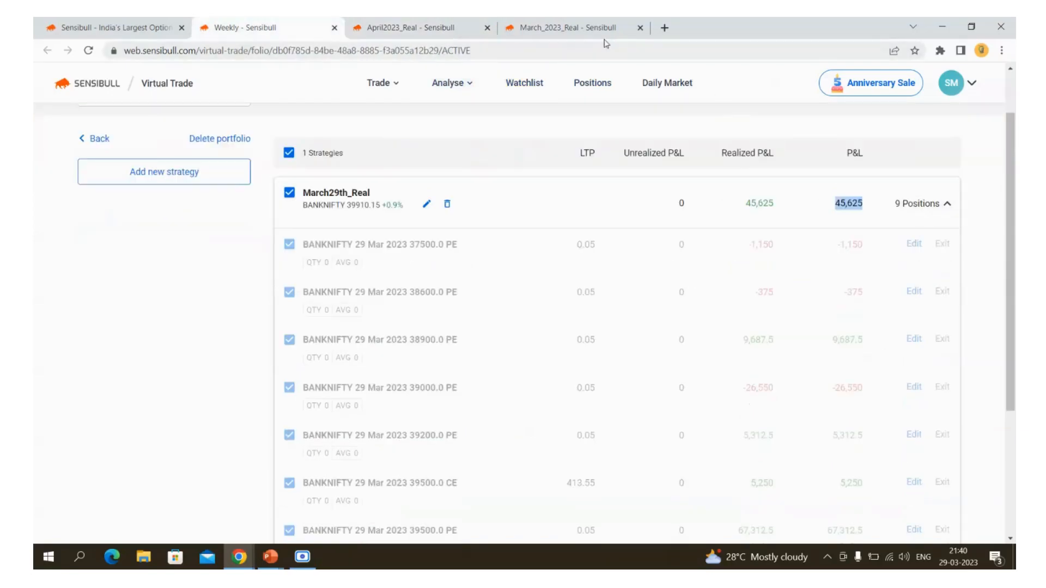
{"action": "left_click", "coordinate": [567, 27]}
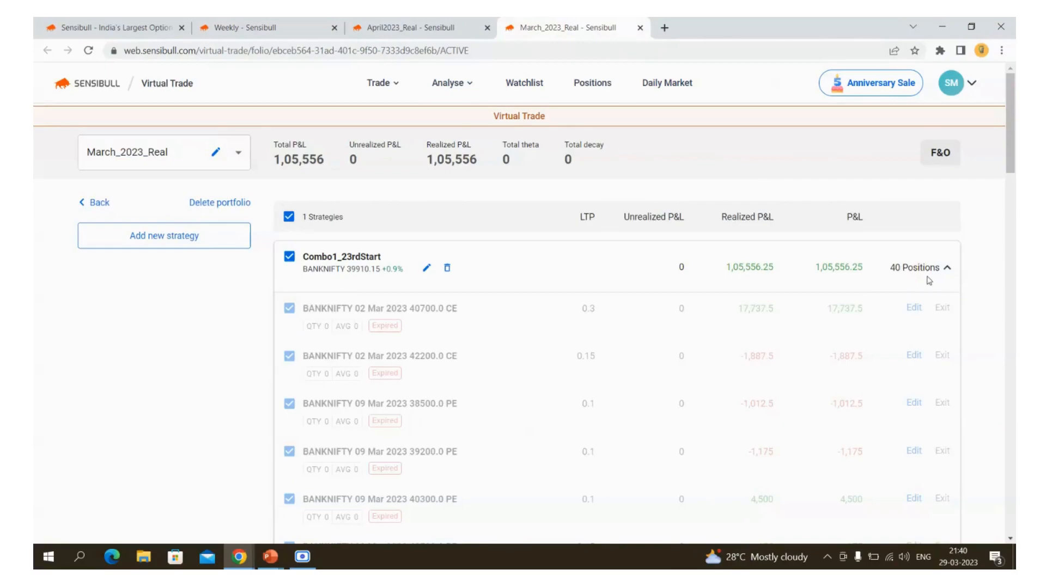
{"action": "mouse_move", "coordinate": [639, 23]}
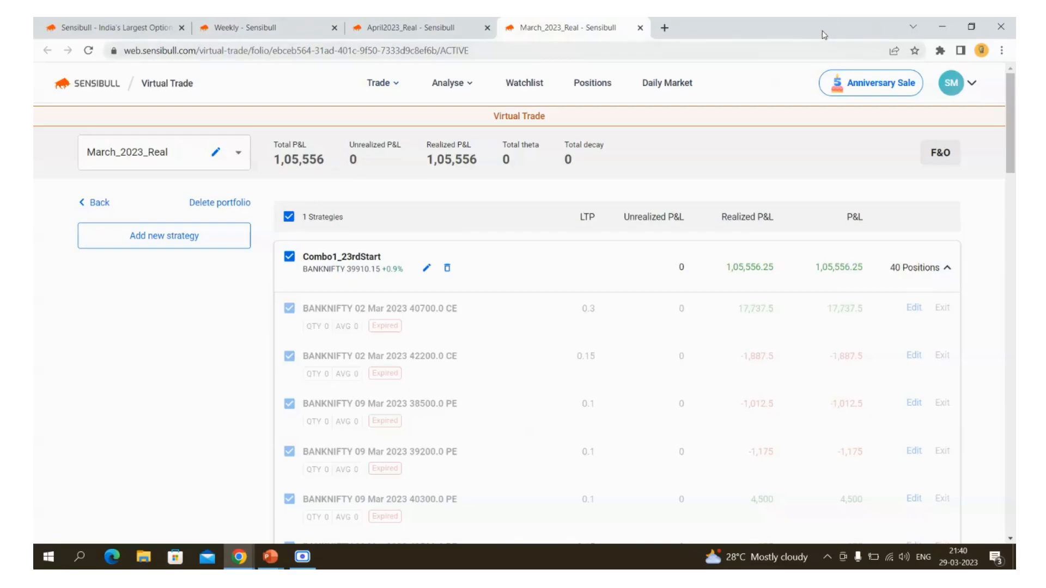
{"action": "mouse_move", "coordinate": [301, 141]}
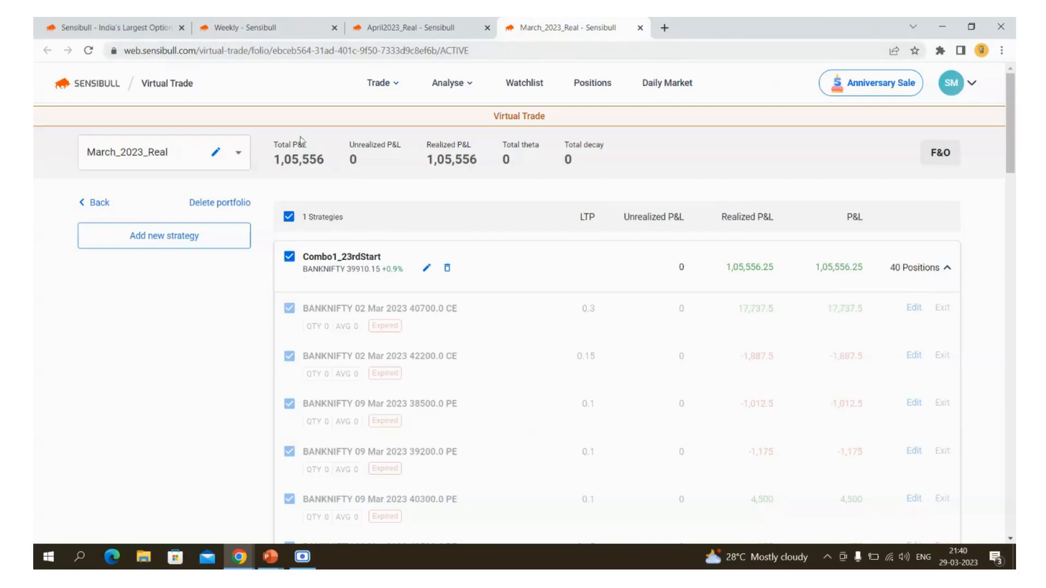